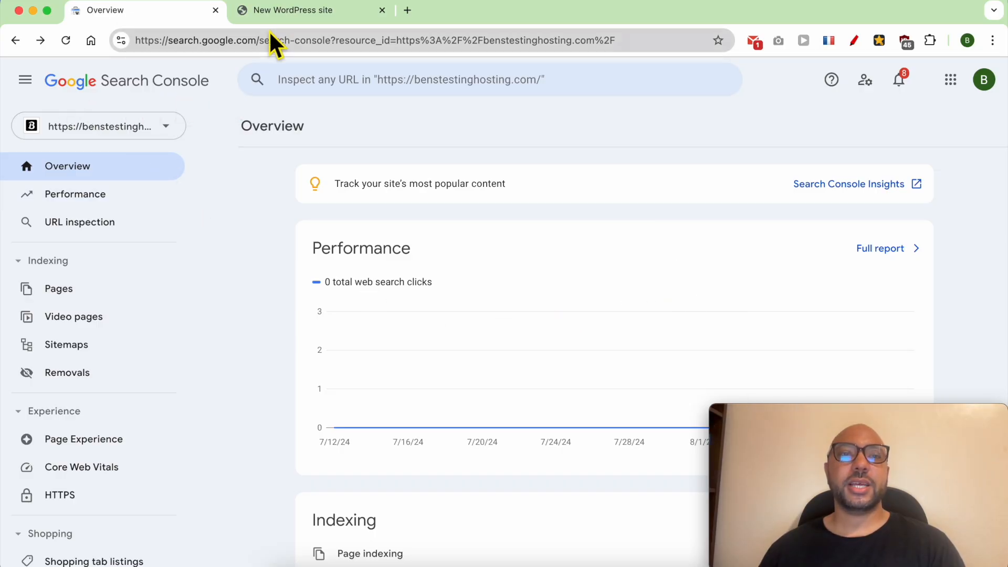
click(292, 10)
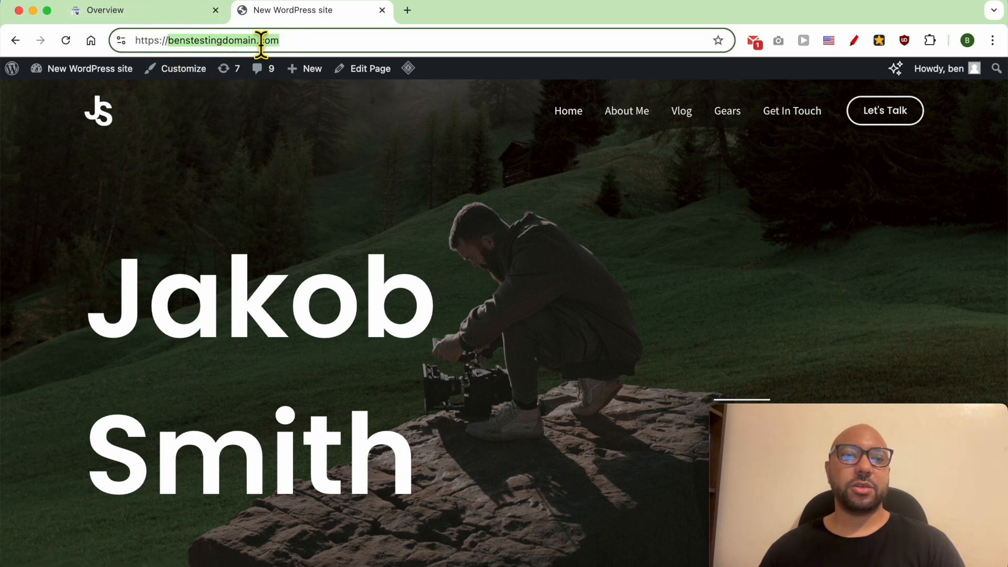
click(129, 10)
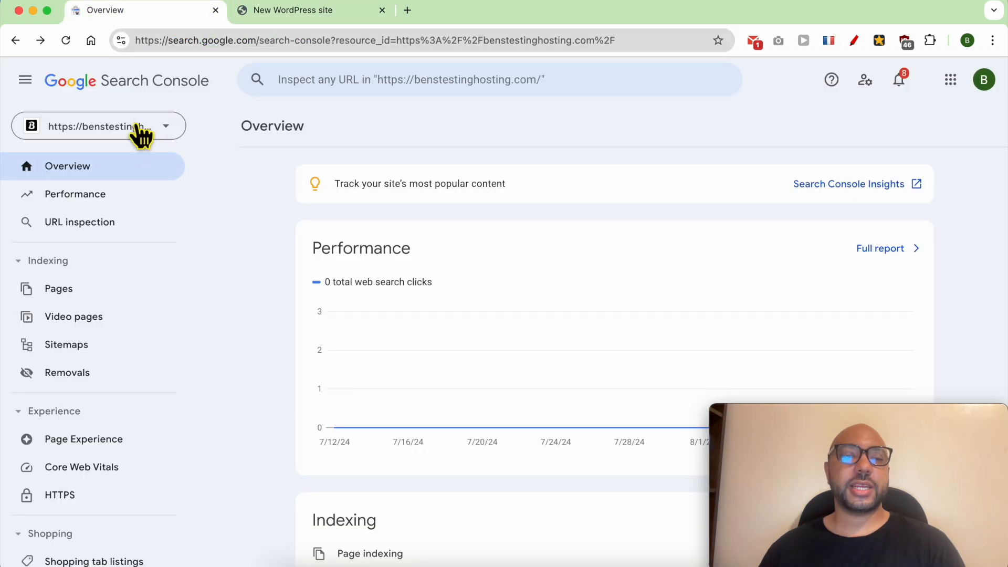
click(98, 126)
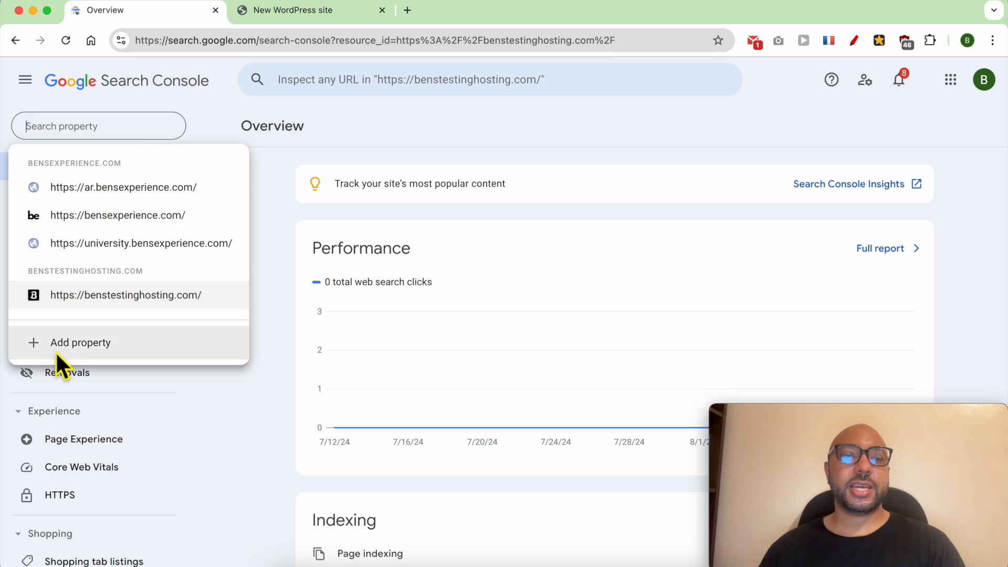
click(80, 342)
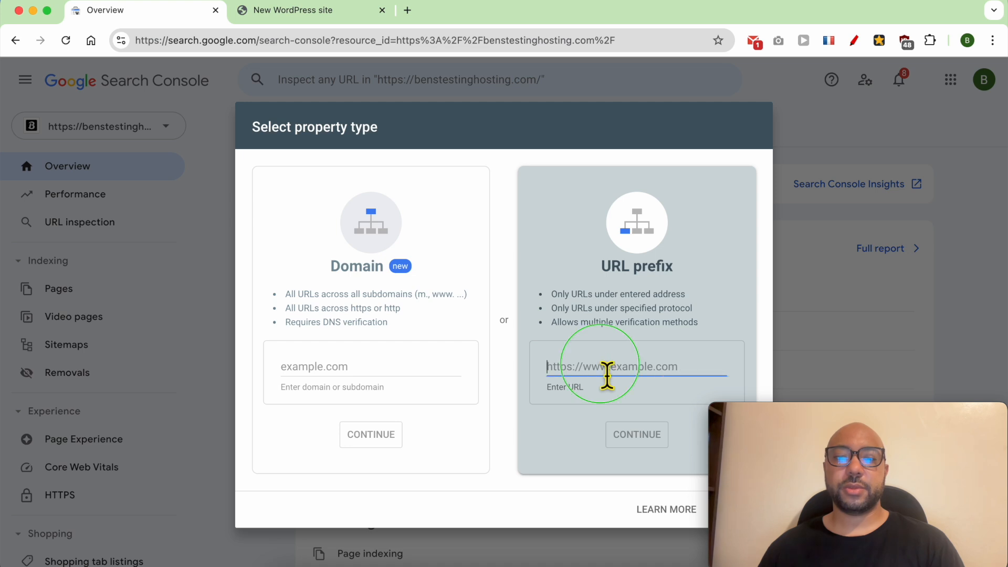
text(https://benstestingdomain.com/)
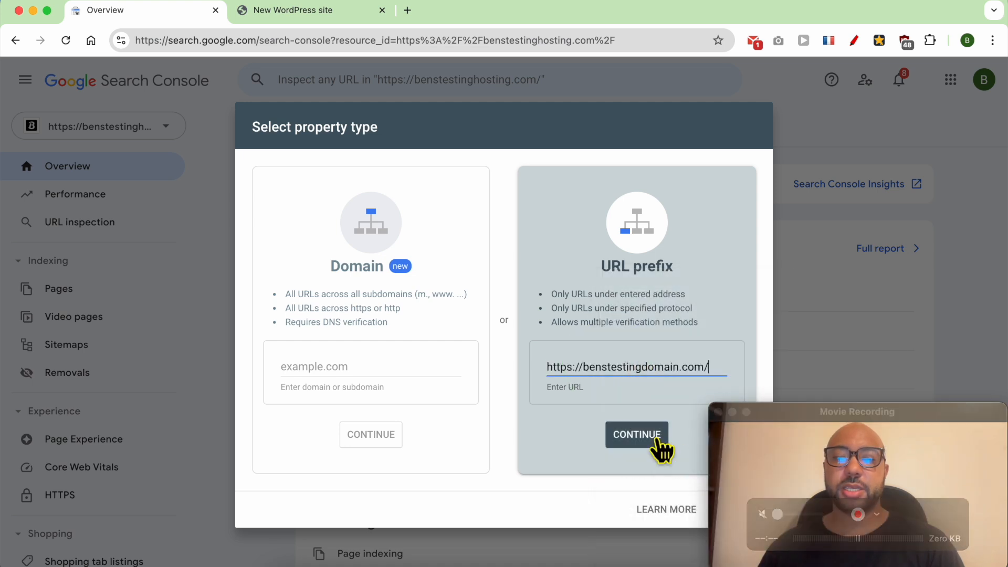
click(636, 434)
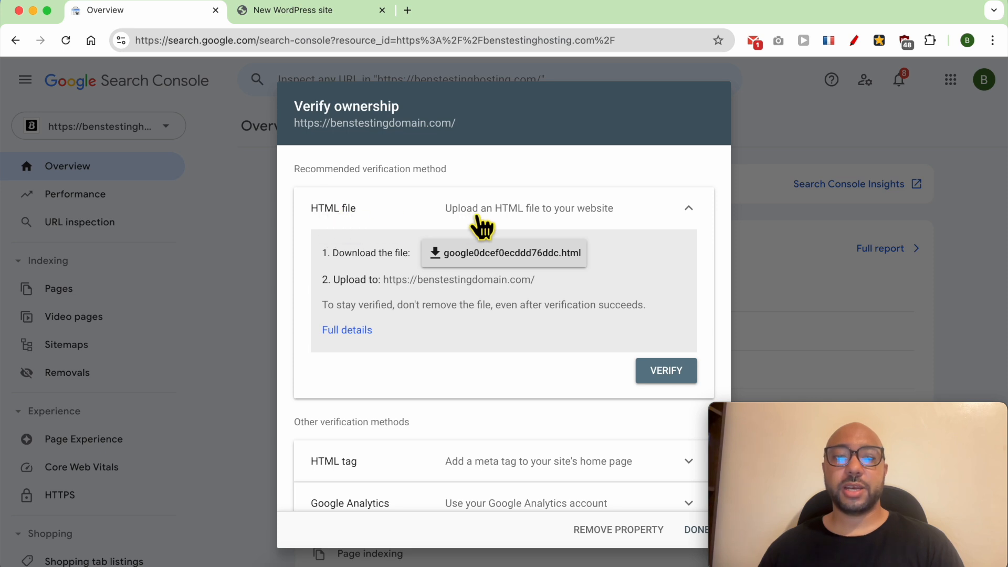
Step: Collapse the HTML file method and review the HTML tag and Google Analytics verification details
click(687, 208)
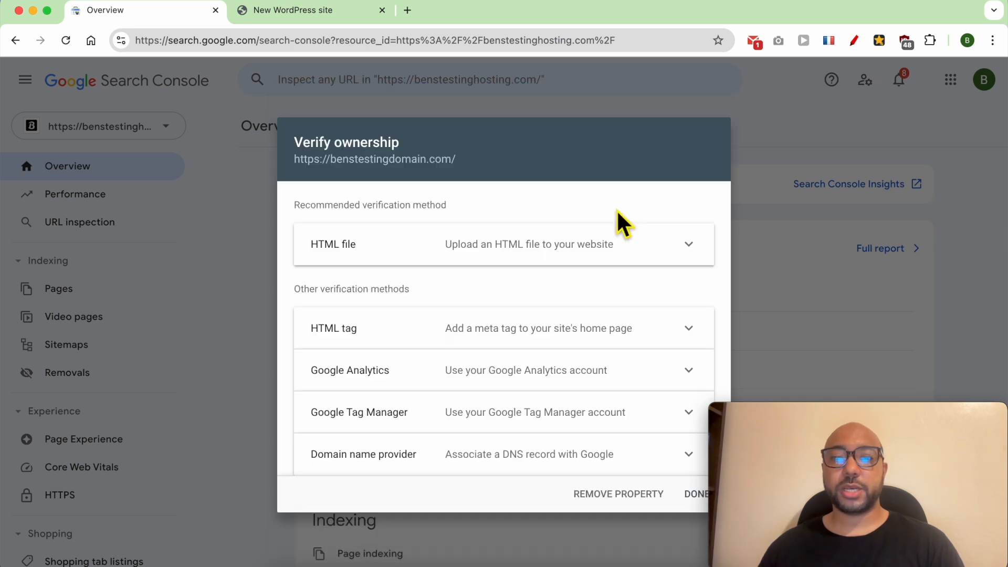
mouse_move(386, 338)
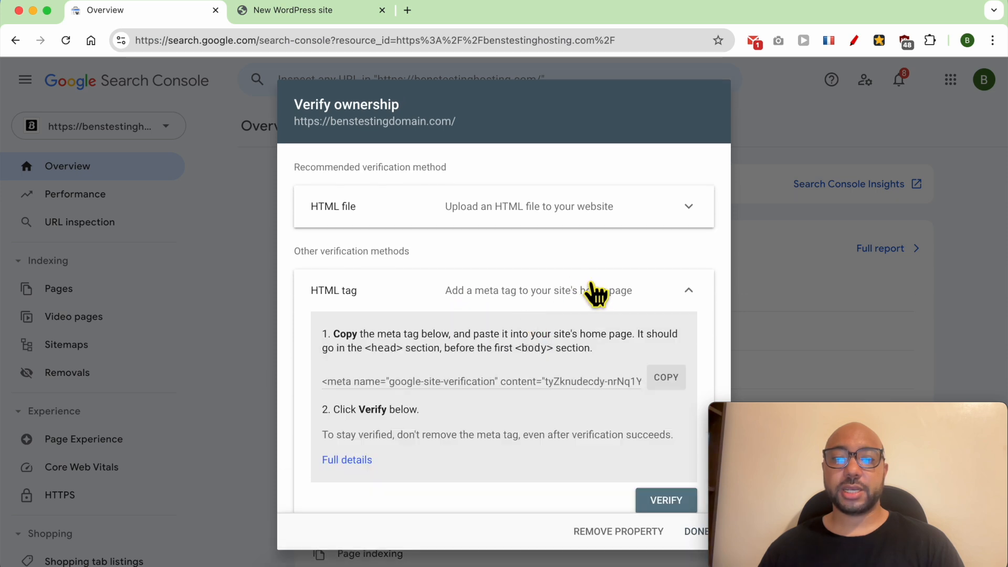
scroll(down, 3)
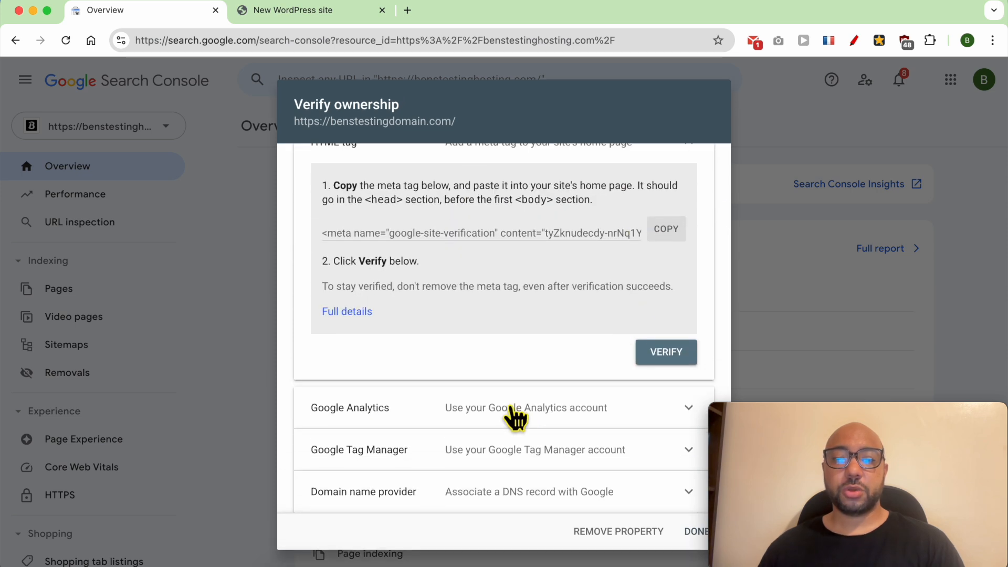
click(525, 407)
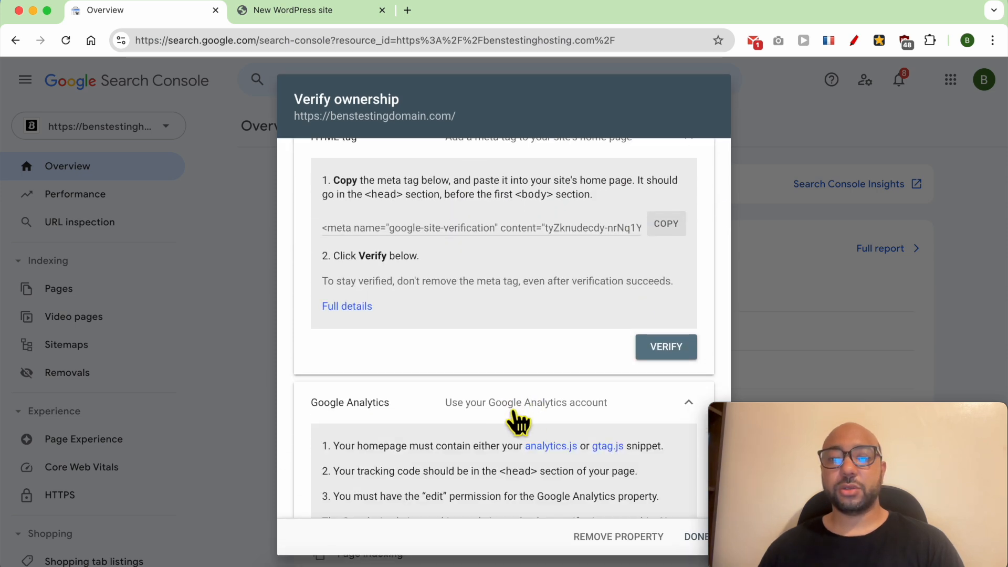
scroll(down, 3)
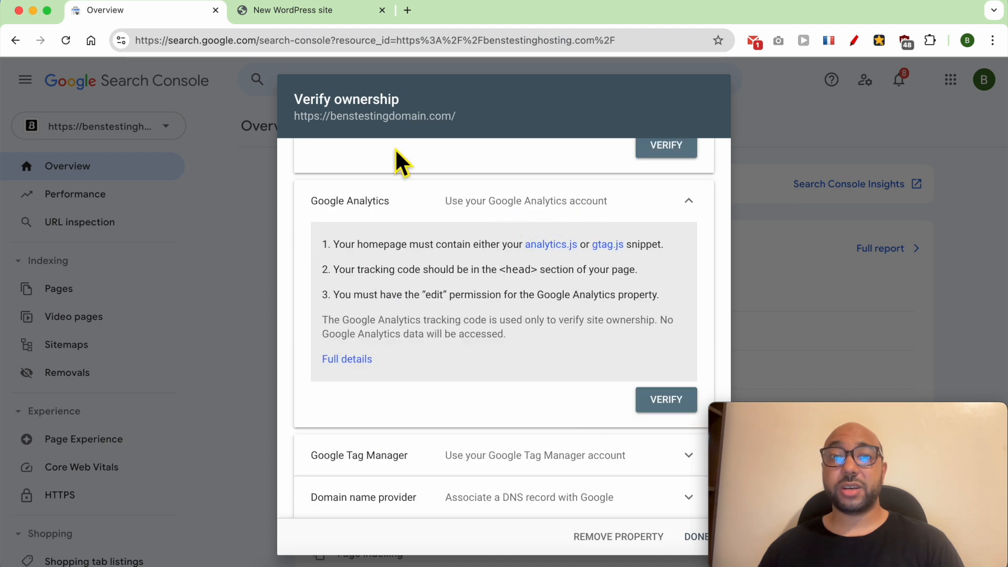
mouse_move(575, 205)
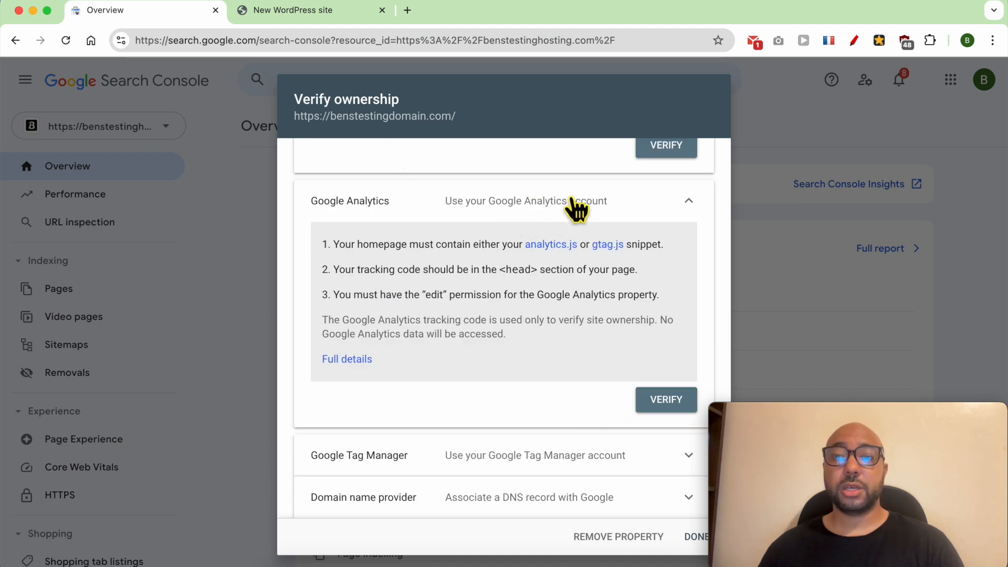
mouse_move(463, 473)
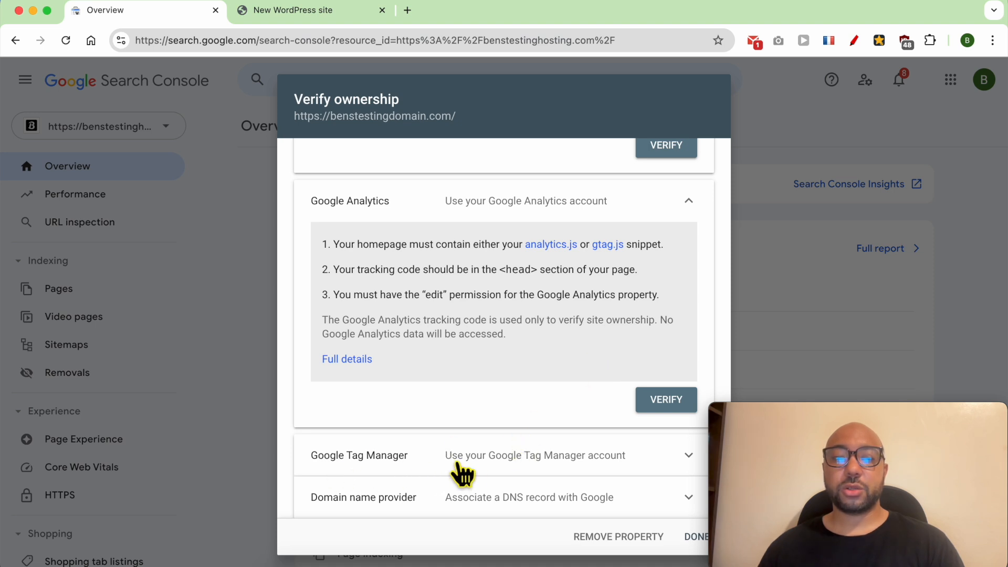
mouse_move(474, 522)
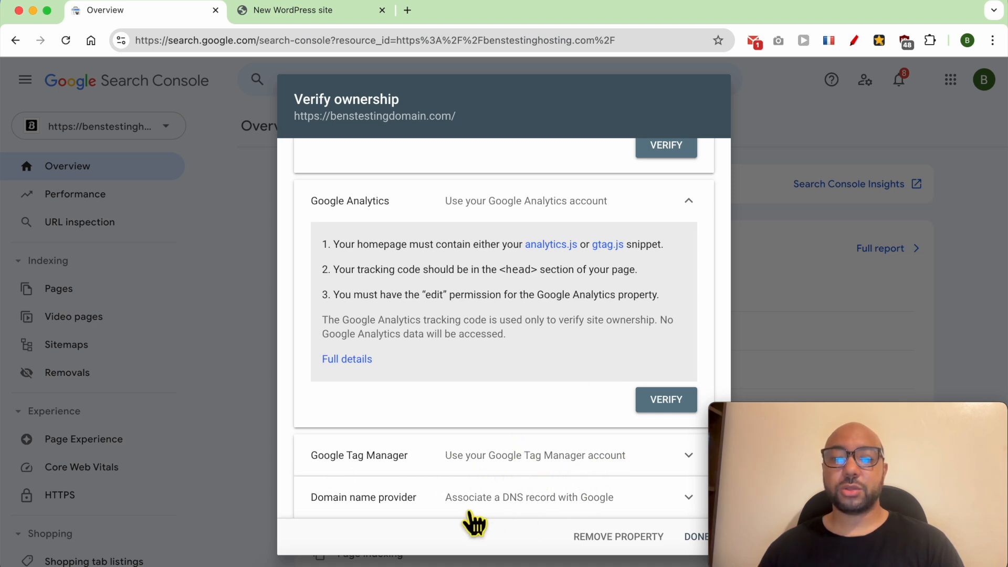
mouse_move(607, 517)
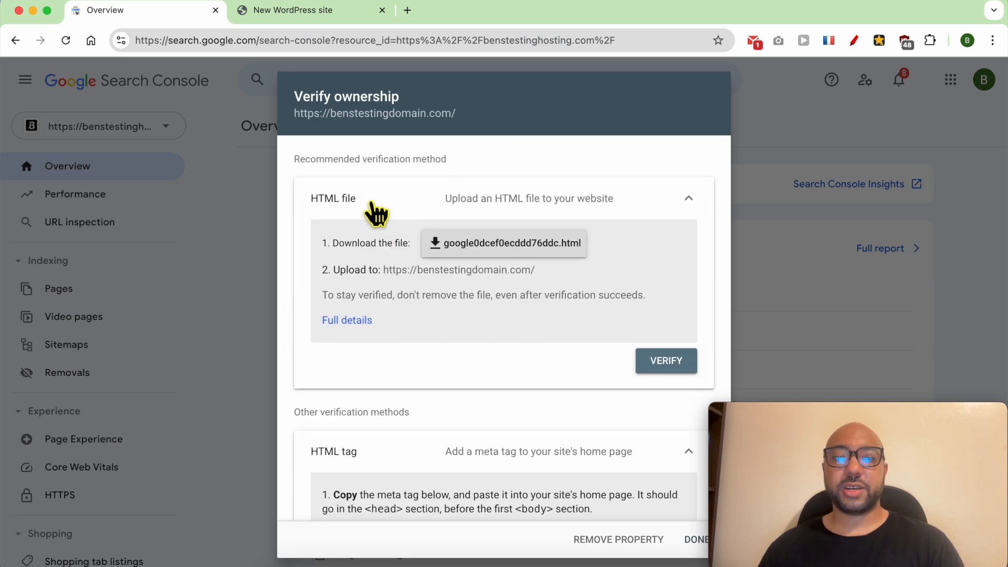
mouse_move(437, 251)
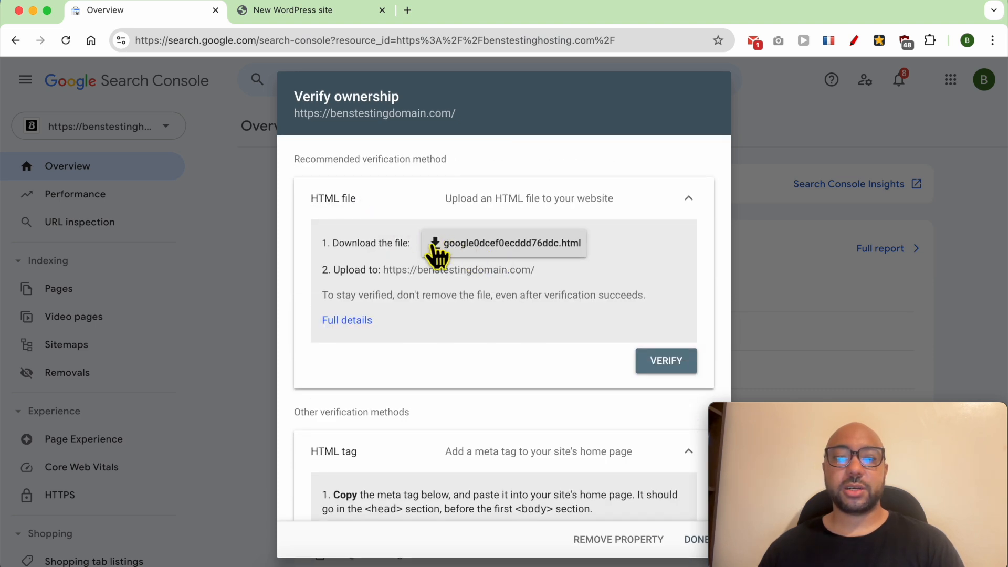
Step: Download the google0dcef0ecddd76ddc.html verification file and switch to the Hostinger Websites page
click(504, 243)
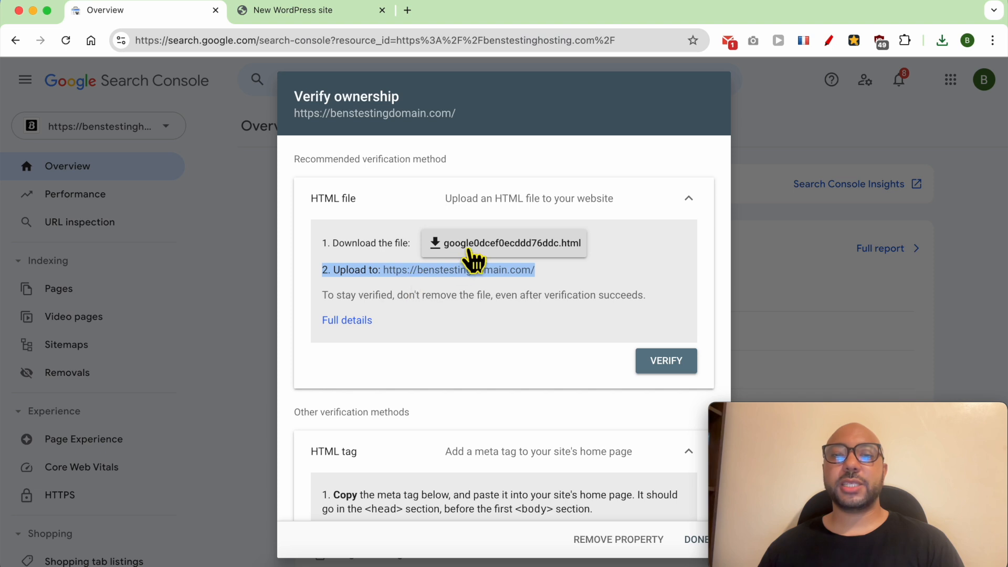
mouse_move(461, 277)
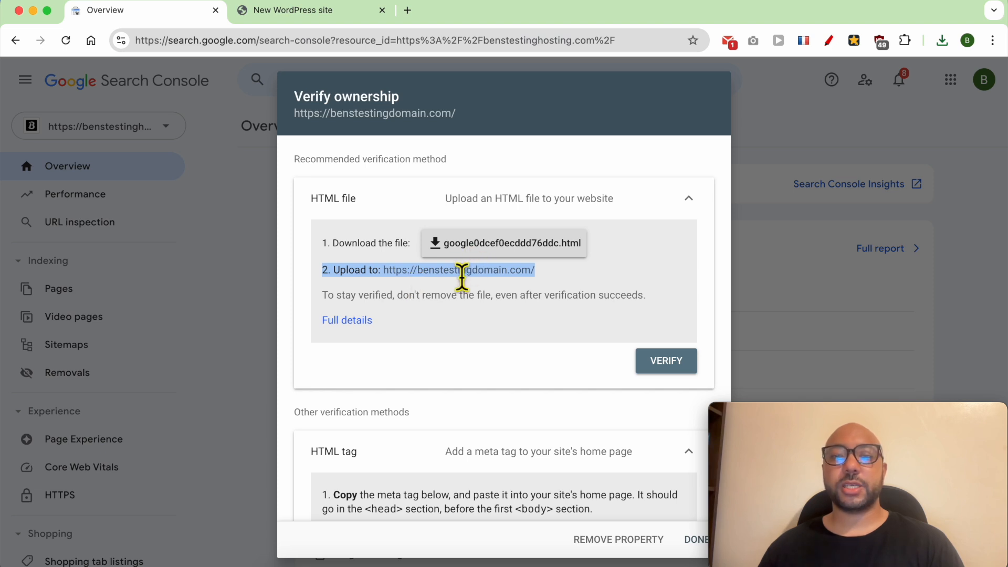
click(293, 9)
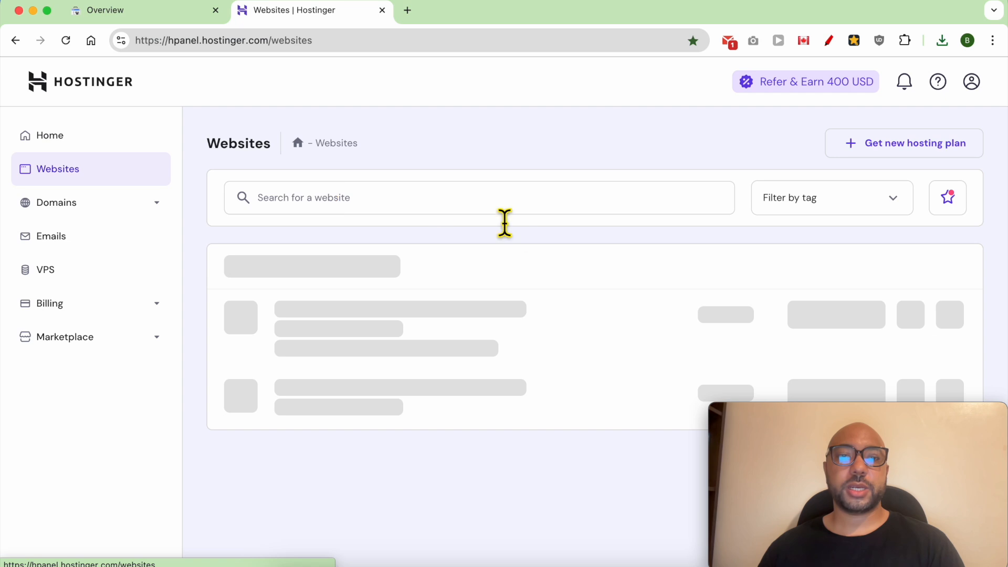
Step: List 50 websites per page and open benstestingdomain.com's dashboard and file manager
click(817, 479)
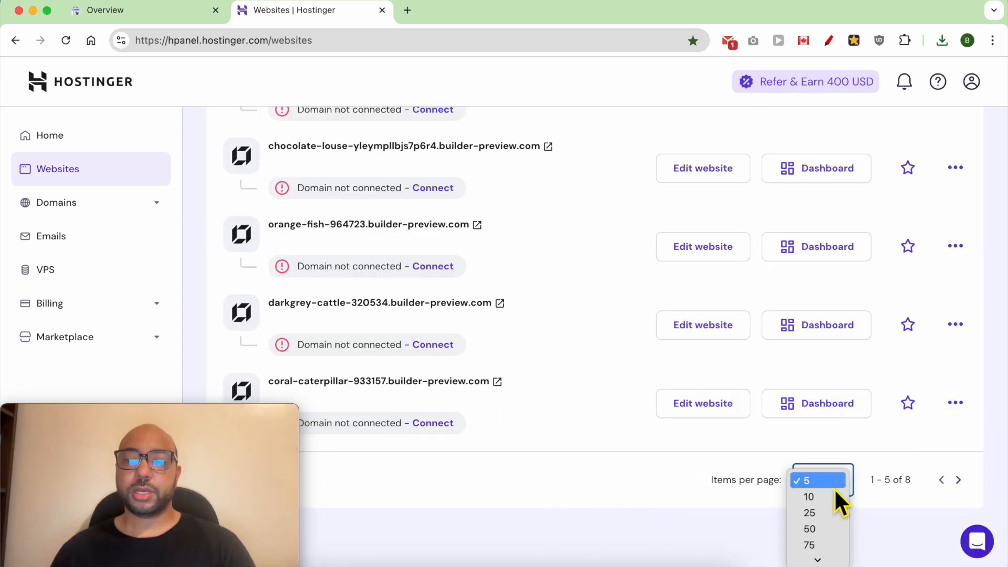
click(809, 528)
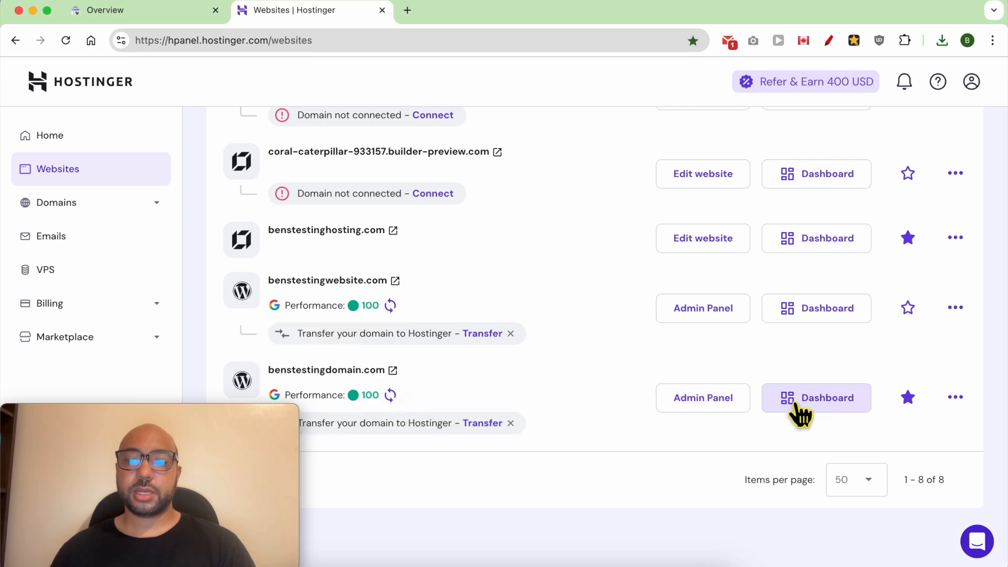
click(815, 397)
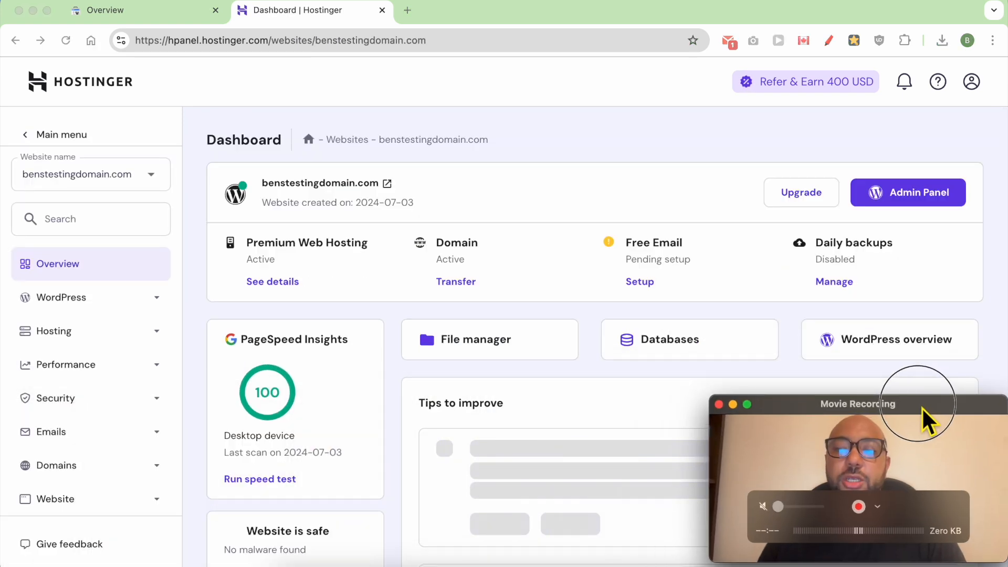
mouse_move(504, 339)
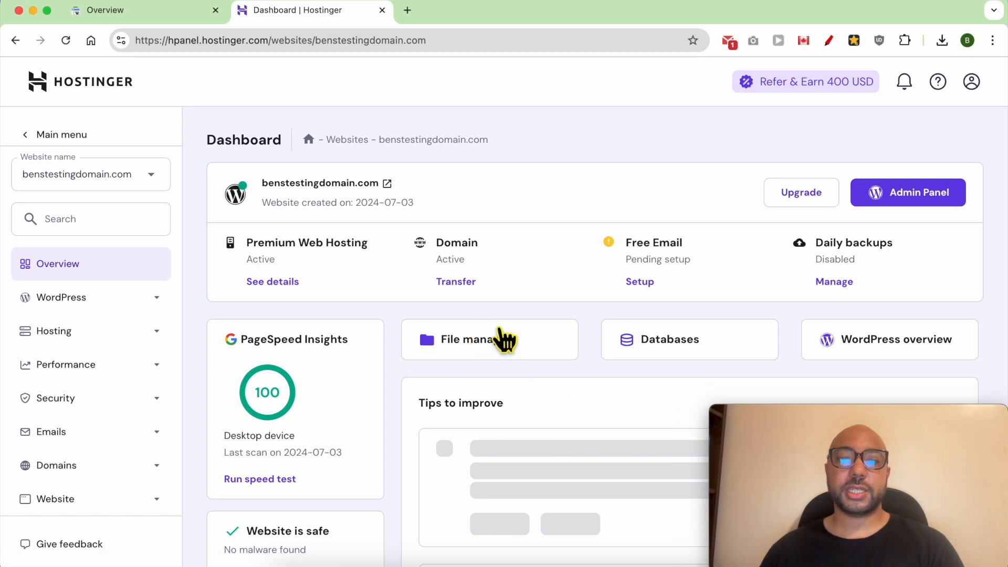
click(489, 339)
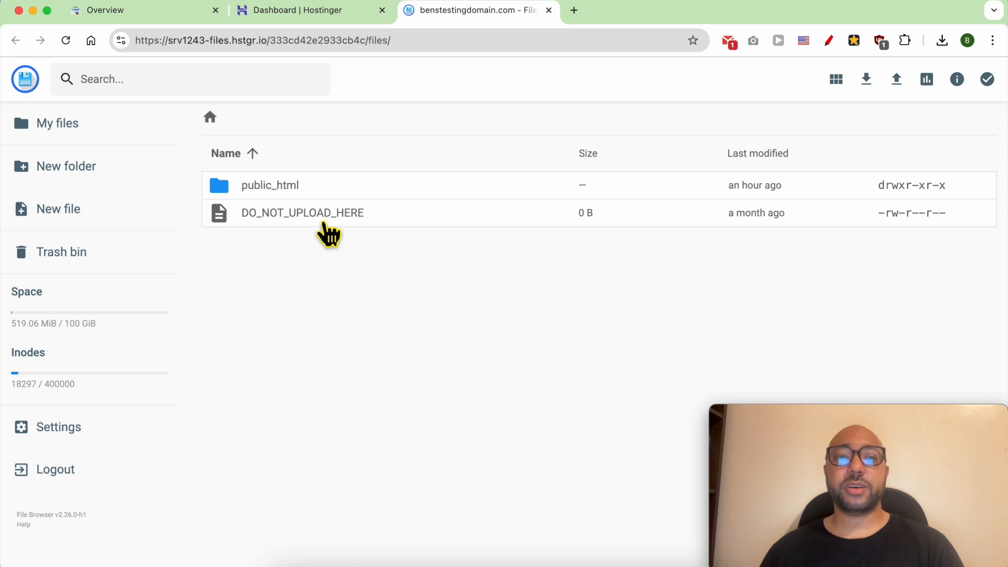
mouse_move(331, 192)
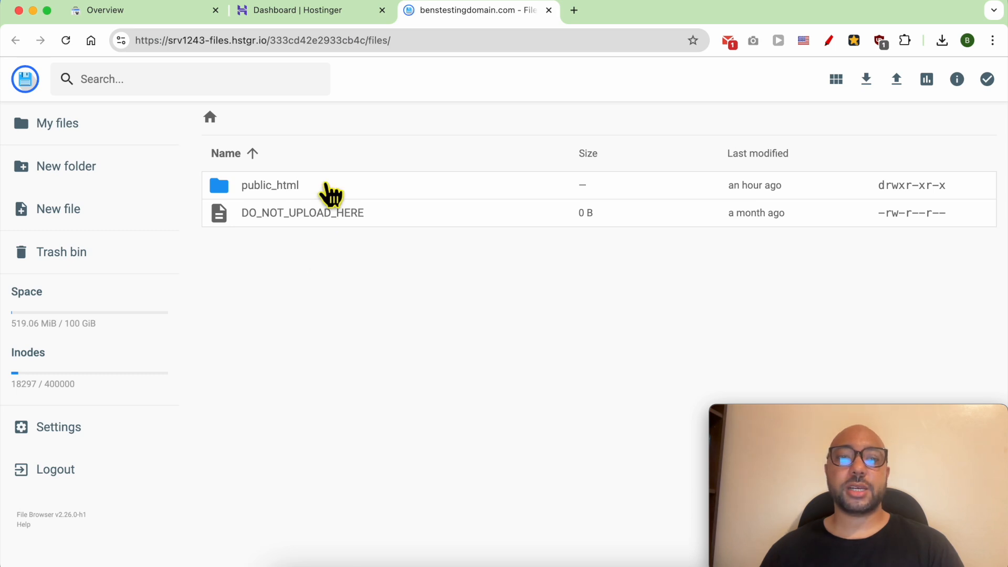
Step: Upload google0dcef0ecddd76ddc.html from Downloads into public_html and check the uploaded file
double_click(269, 185)
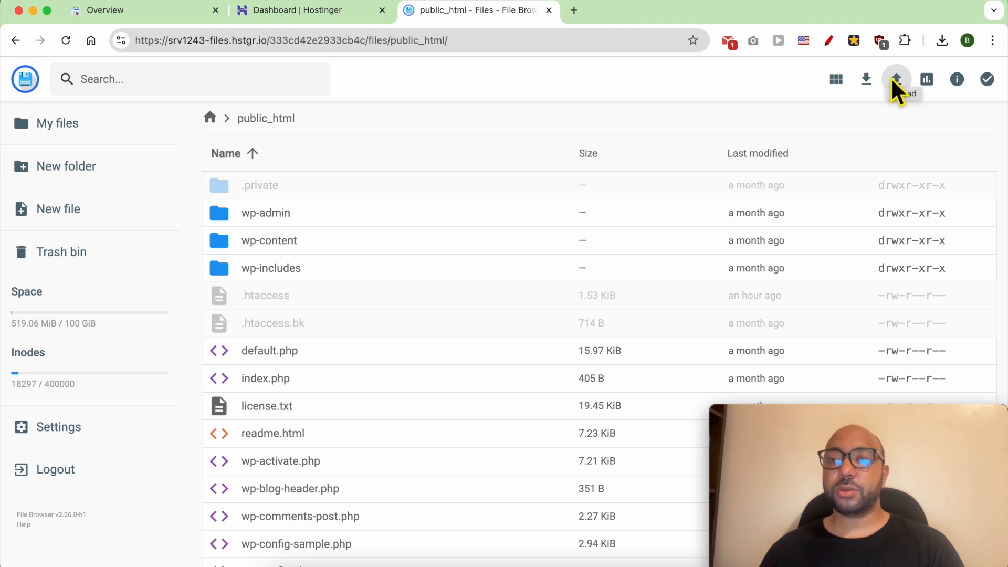
click(896, 78)
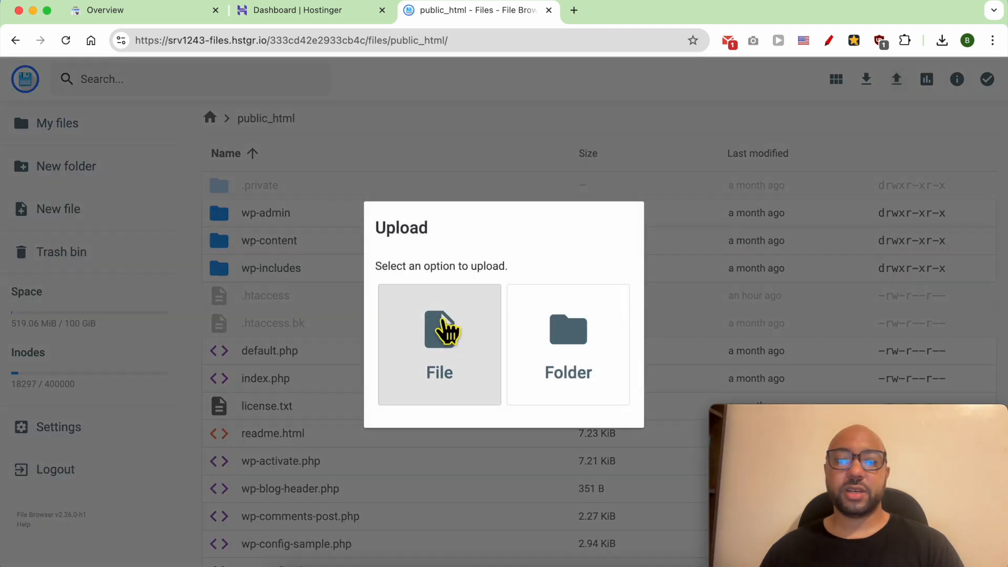
click(439, 344)
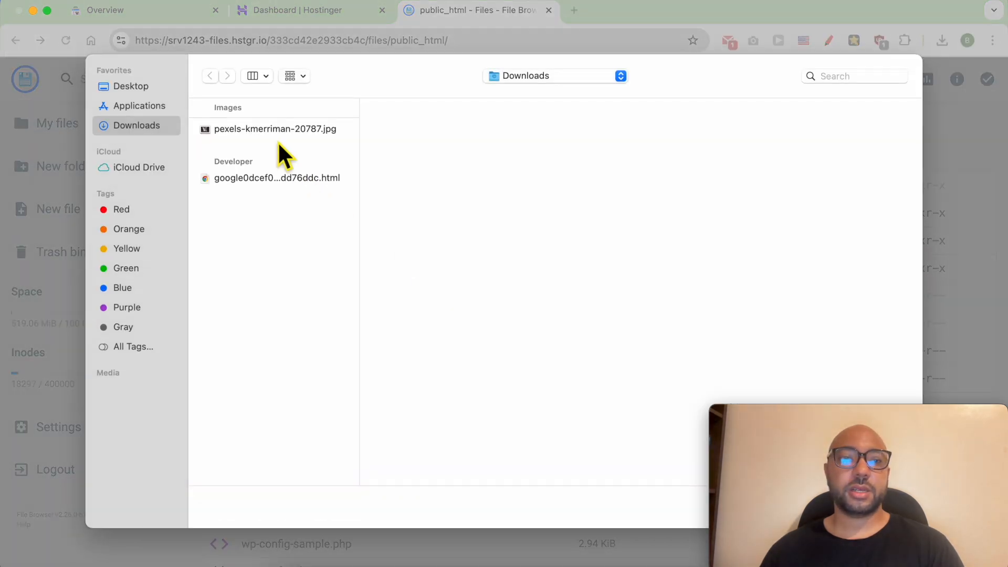
click(277, 178)
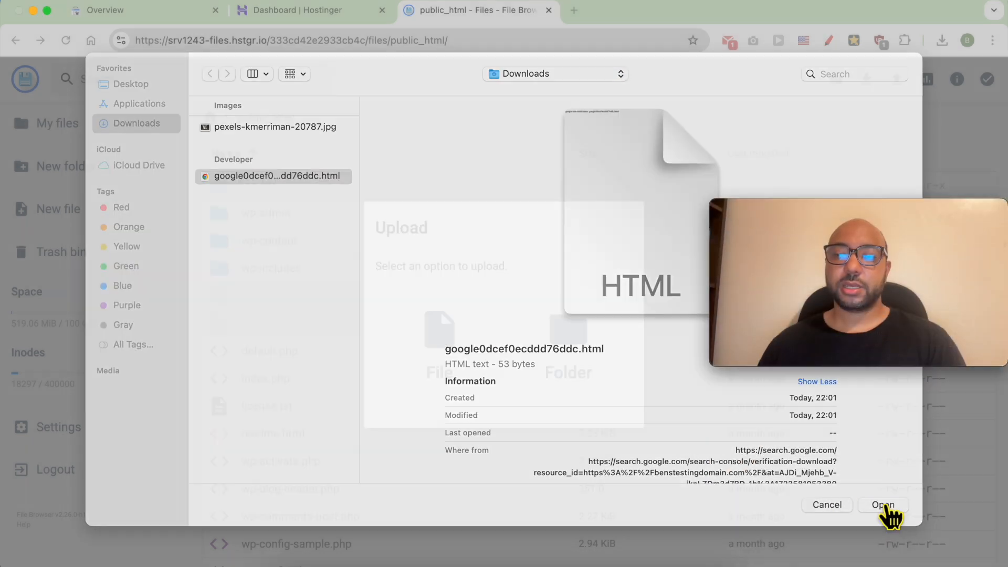
click(882, 505)
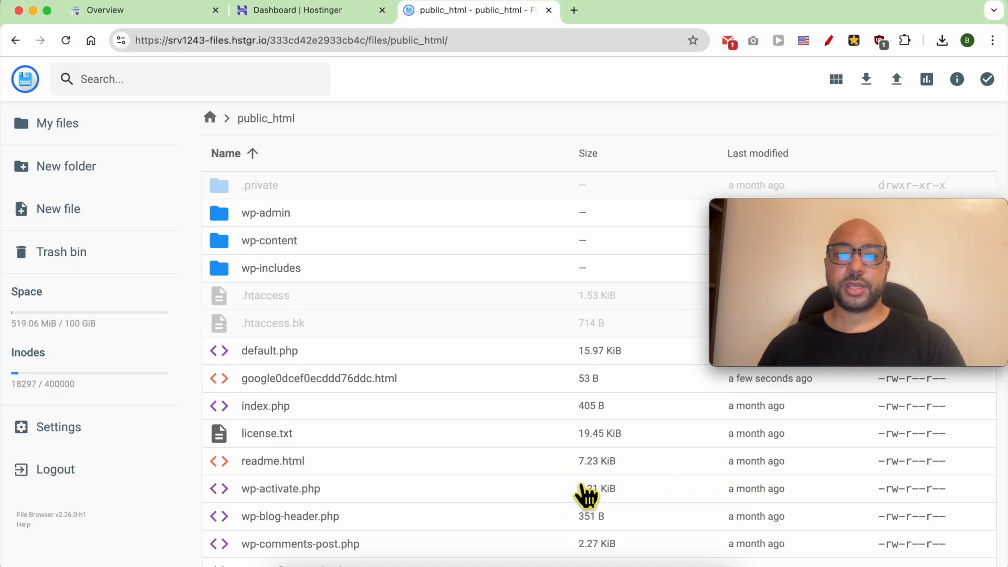
click(318, 378)
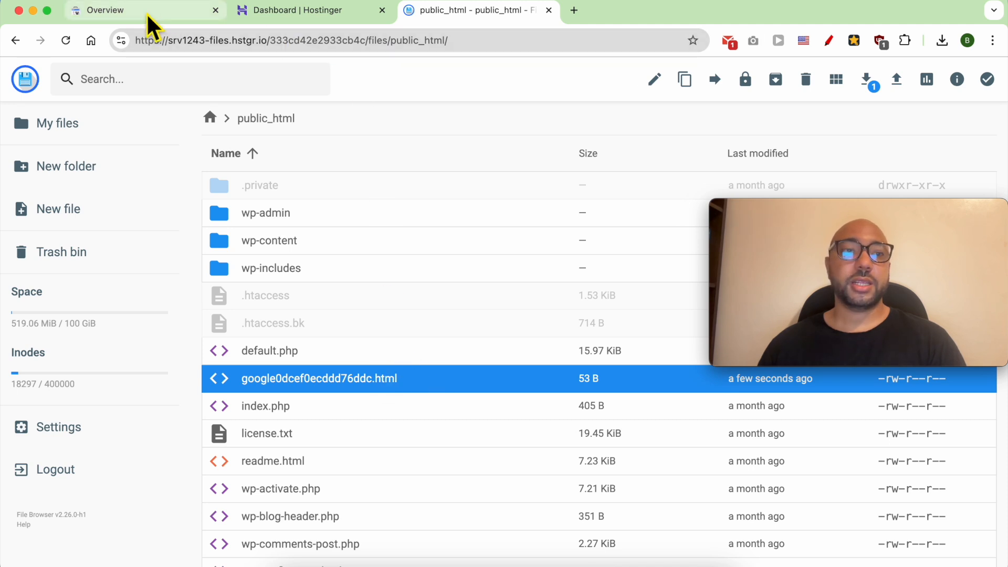
Step: Return to the Search Console dialog and start HTML-file verification of benstestingdomain.com
click(103, 10)
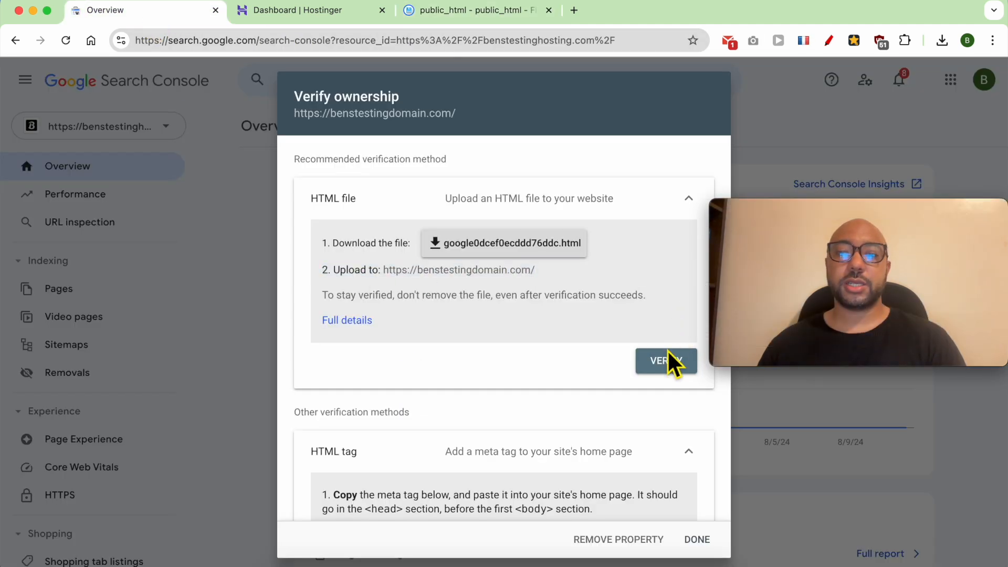
click(666, 360)
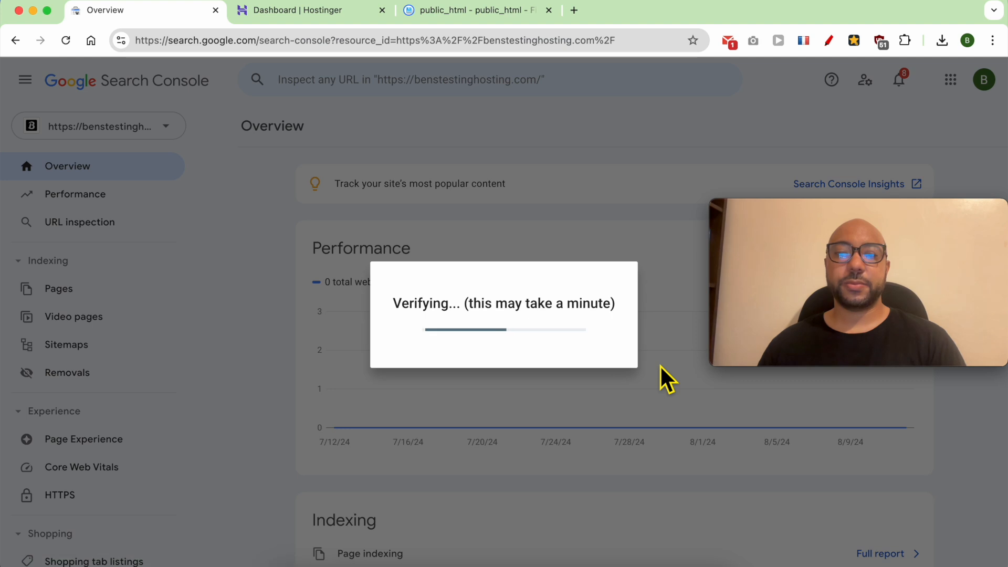
mouse_move(581, 372)
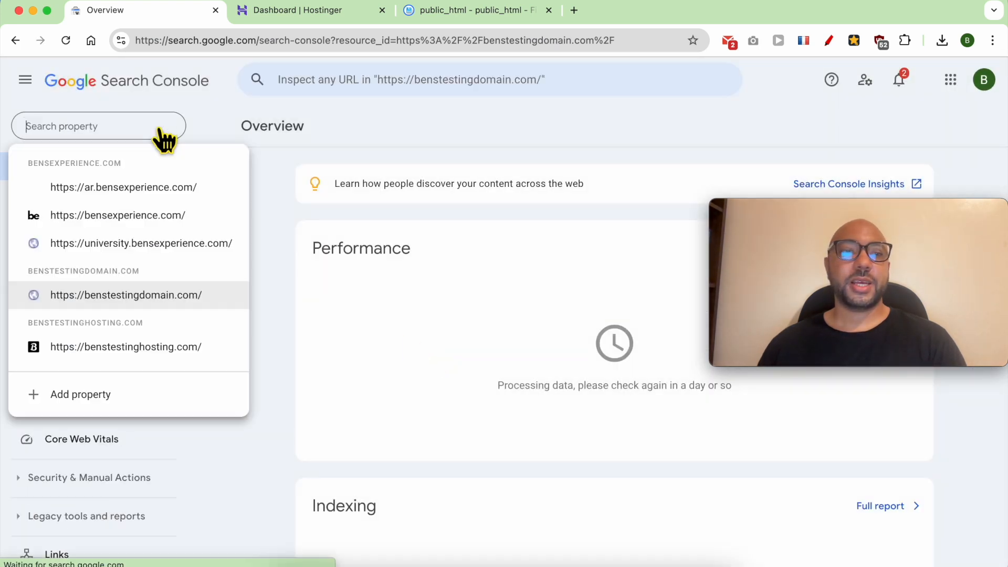
mouse_move(113, 308)
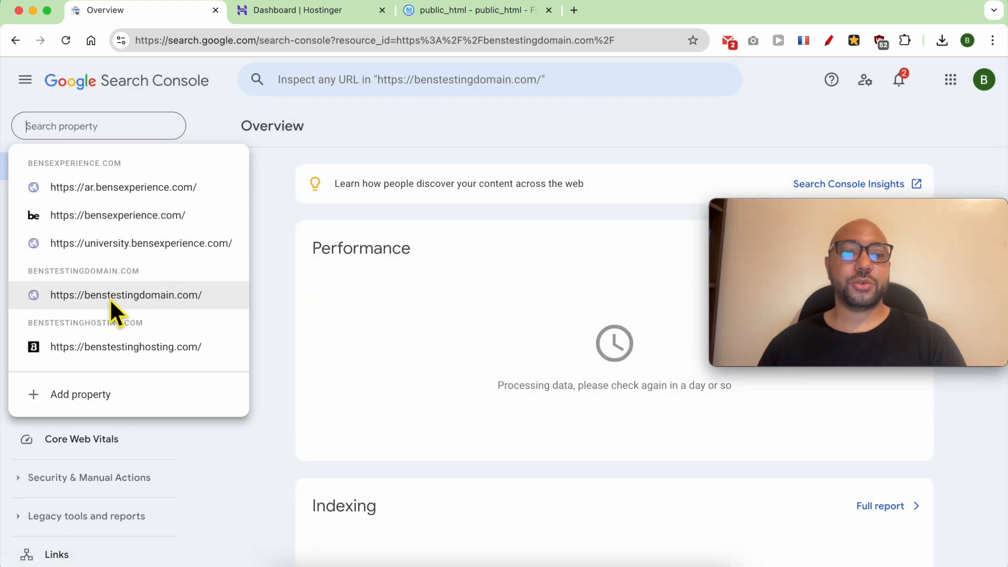